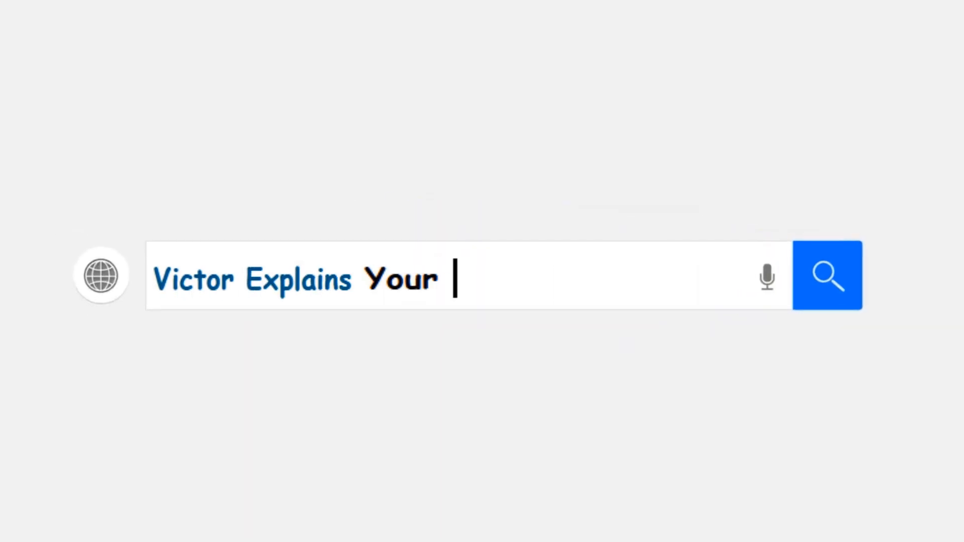
Try quick-formatting USB Drive (E:) as NTFS in Explorer, then dismiss the failure warnings.
{"action": "type", "text": "channel tutorial"}
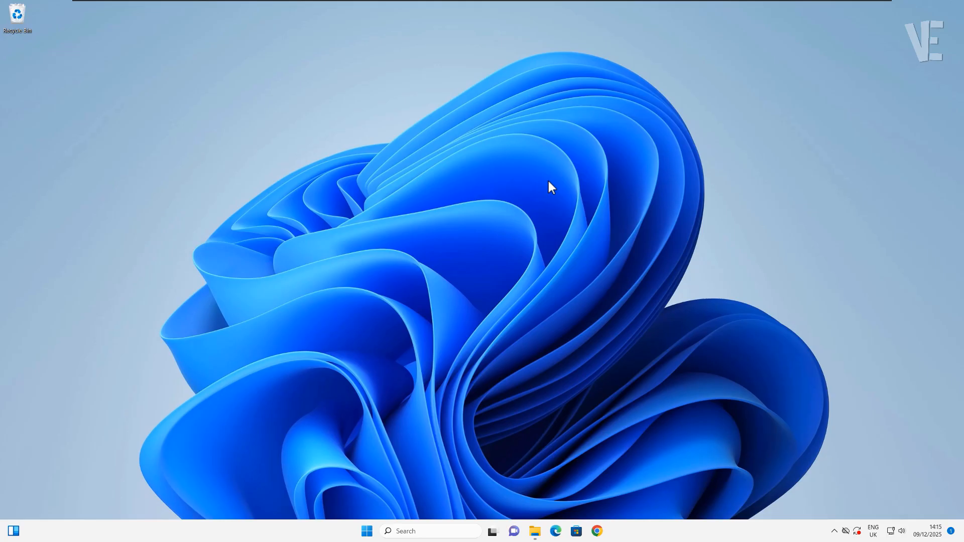
{"action": "left_click", "coordinate": [536, 530]}
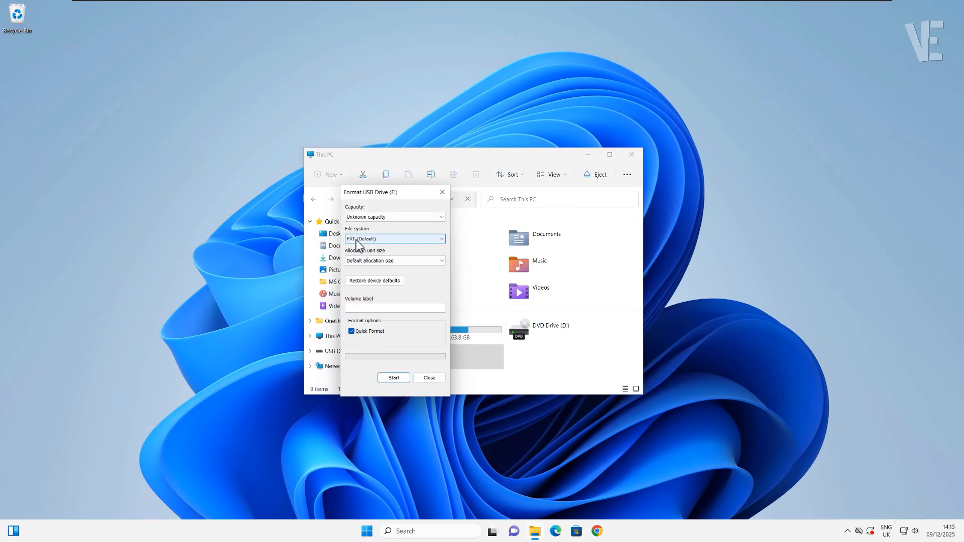
{"action": "left_click", "coordinate": [392, 378]}
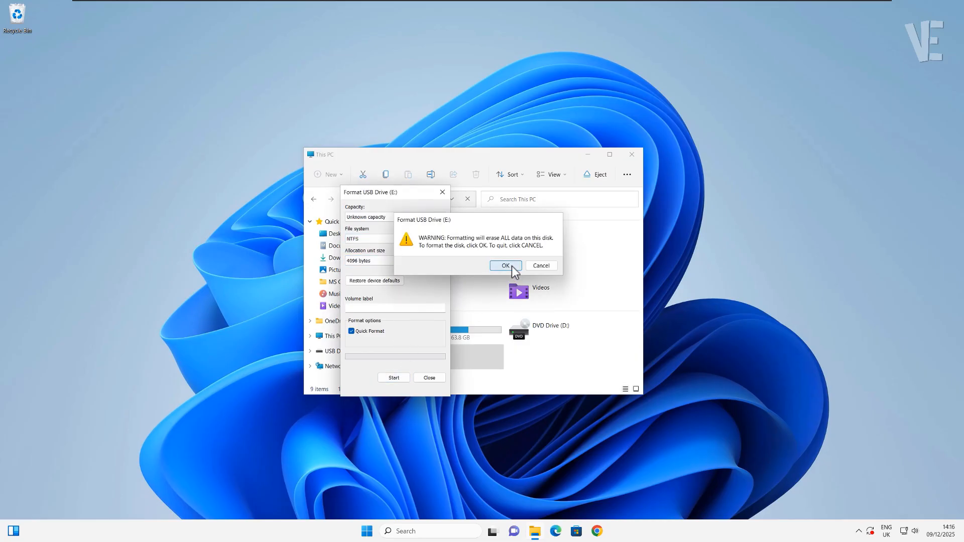
{"action": "left_click", "coordinate": [504, 265]}
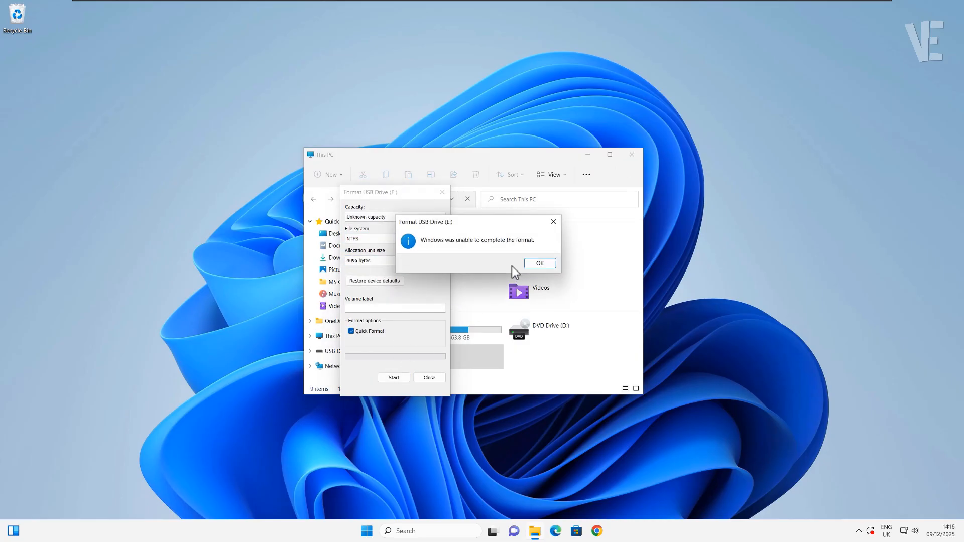
{"action": "mouse_move", "coordinate": [556, 231]}
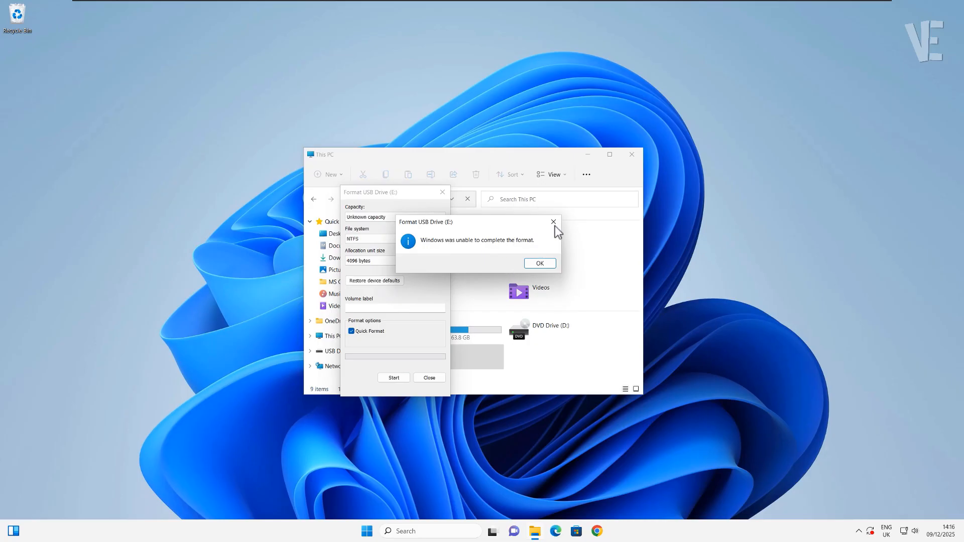
{"action": "left_click", "coordinate": [539, 263]}
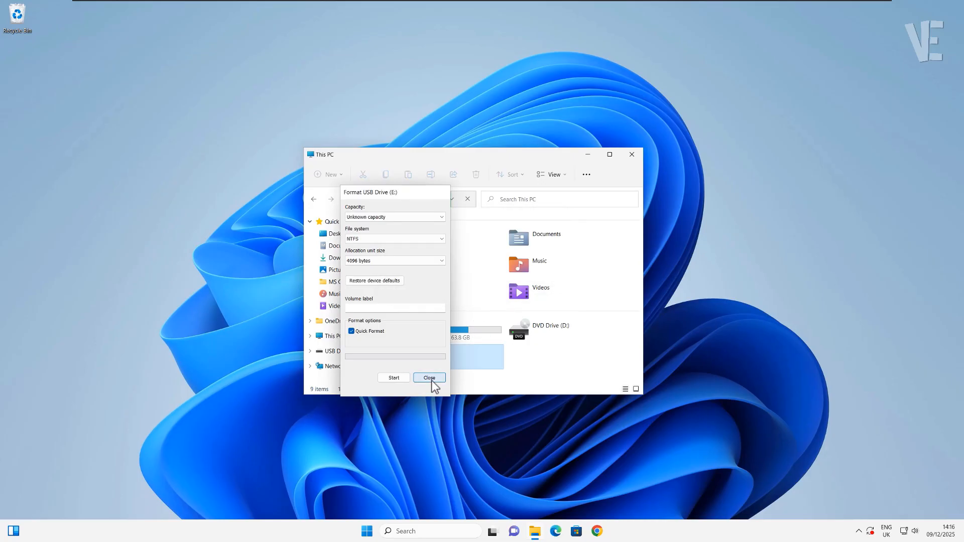
{"action": "left_click", "coordinate": [394, 377]}
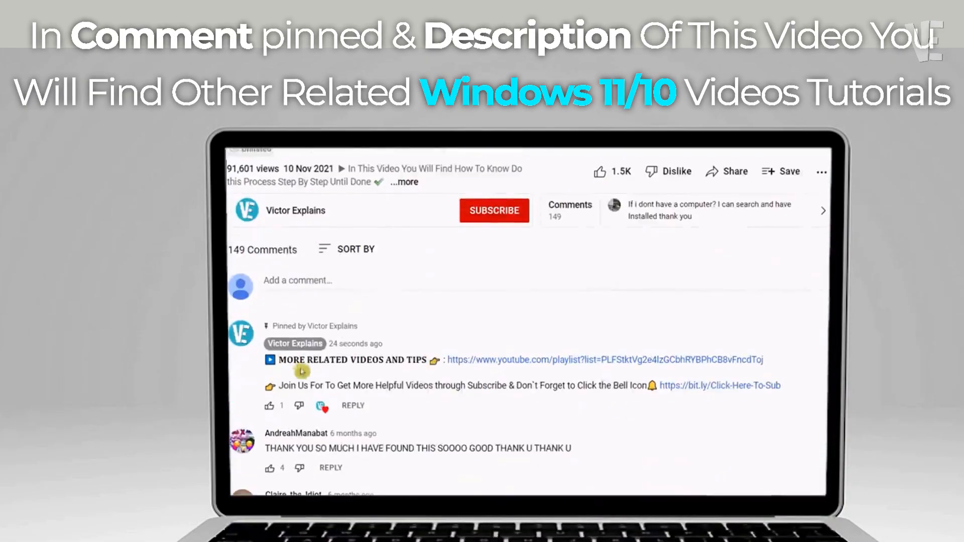
{"action": "scroll", "scroll_direction": "up", "scroll_amount": 3}
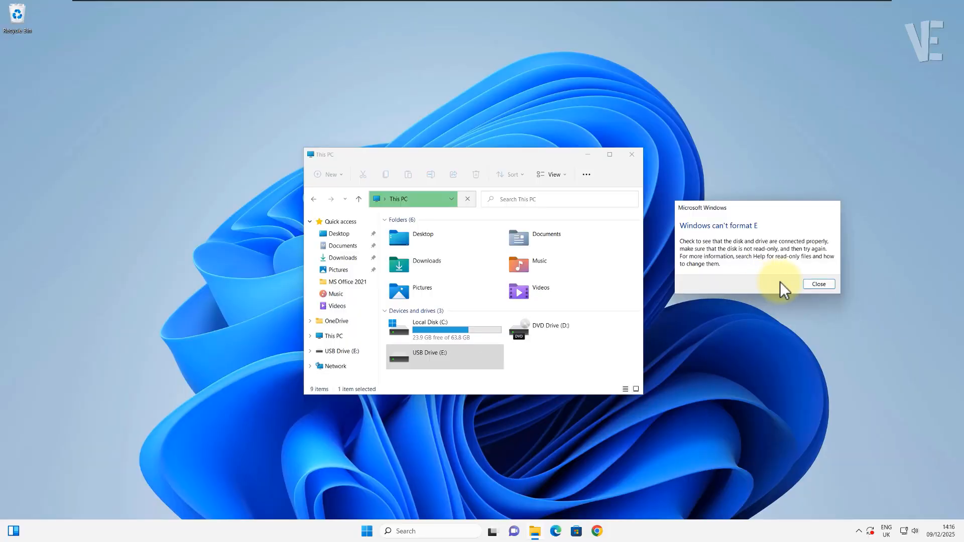
{"action": "left_click", "coordinate": [818, 283]}
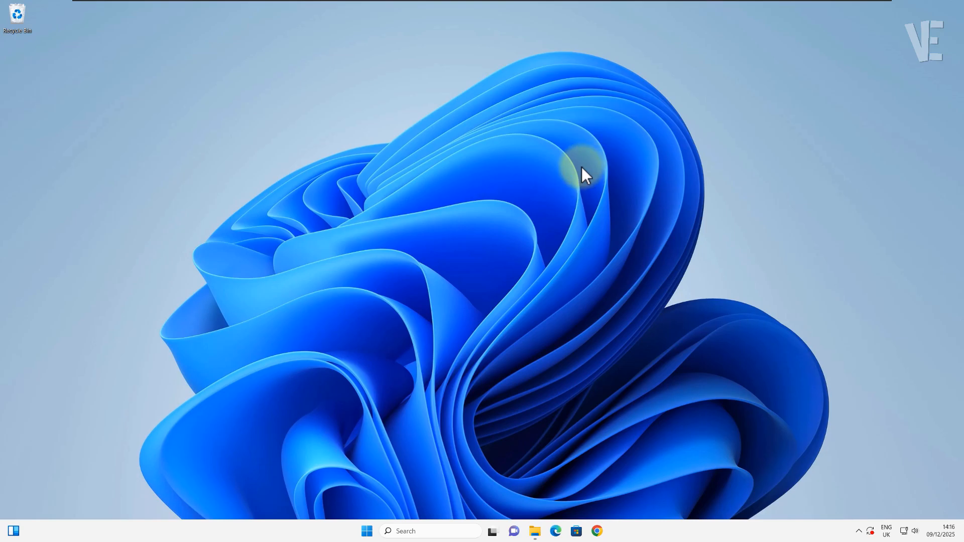
{"action": "mouse_move", "coordinate": [369, 497]}
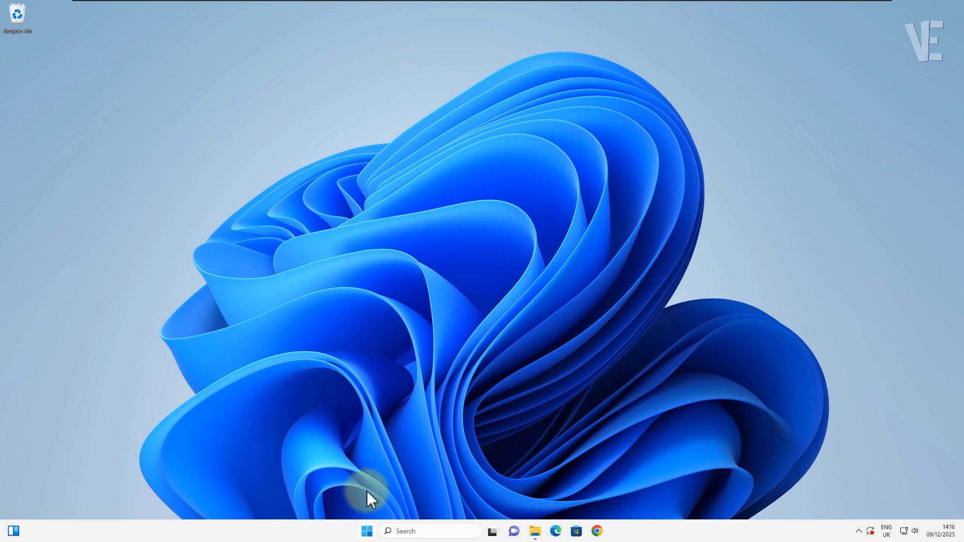
Search the Start menu for cmd and run Command Prompt as administrator.
{"action": "left_click", "coordinate": [366, 530]}
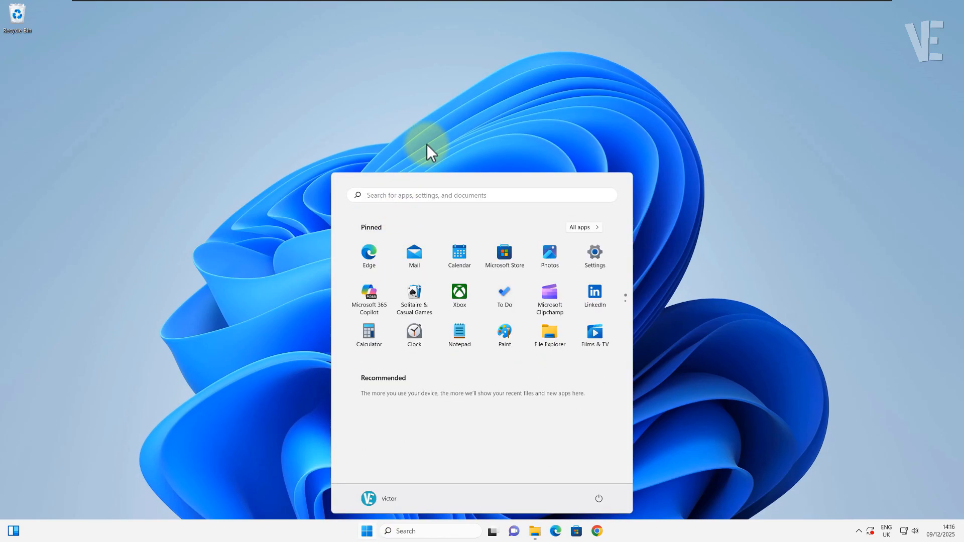
{"action": "left_click", "coordinate": [481, 194]}
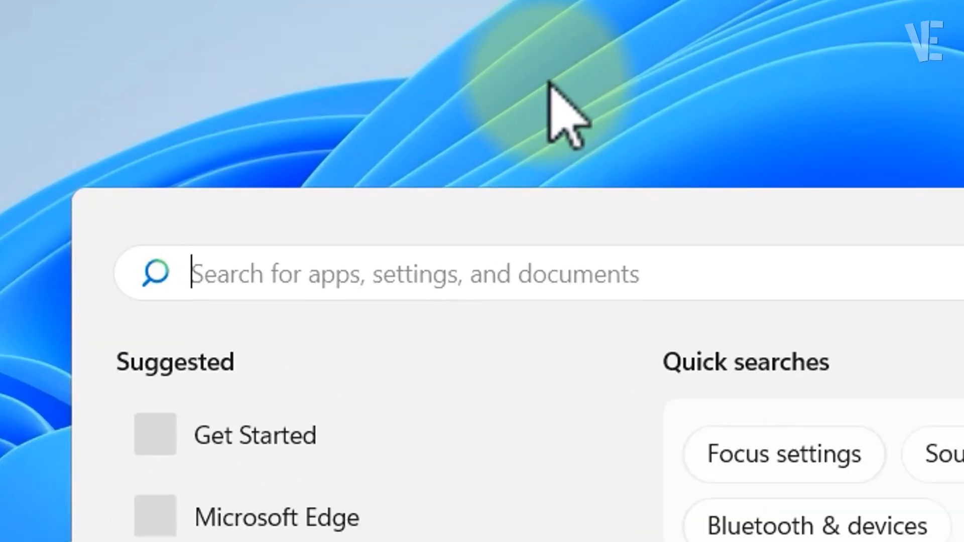
{"action": "type", "text": "cmd"}
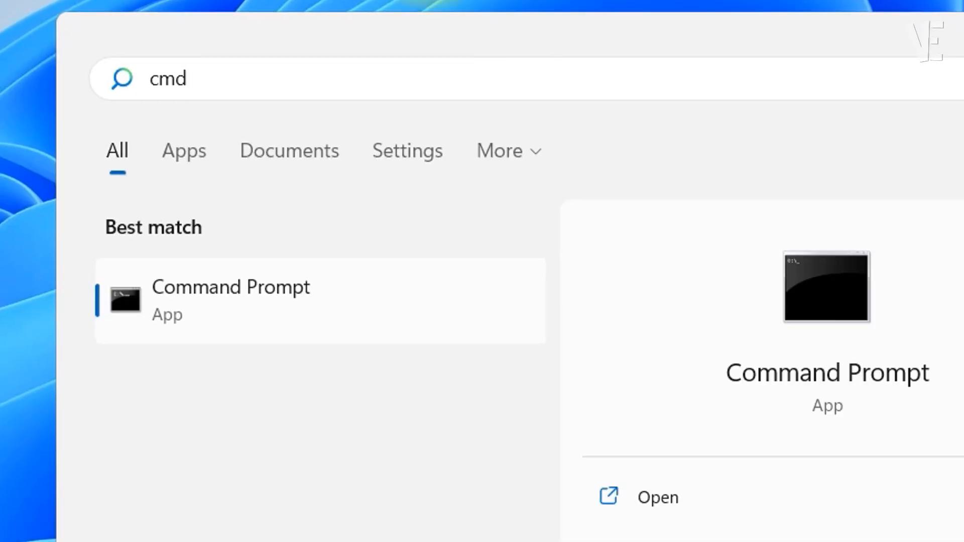
{"action": "right_click", "coordinate": [230, 301]}
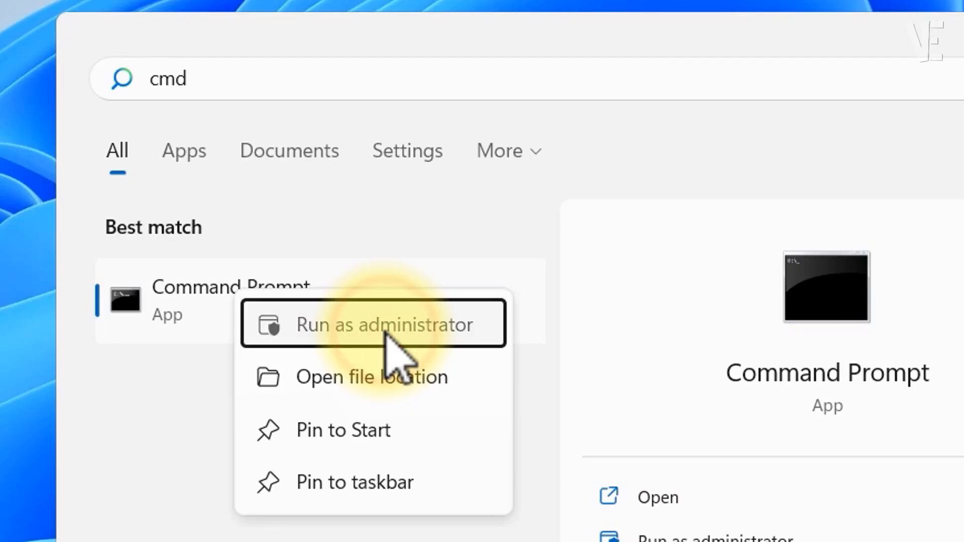
{"action": "left_click", "coordinate": [373, 324]}
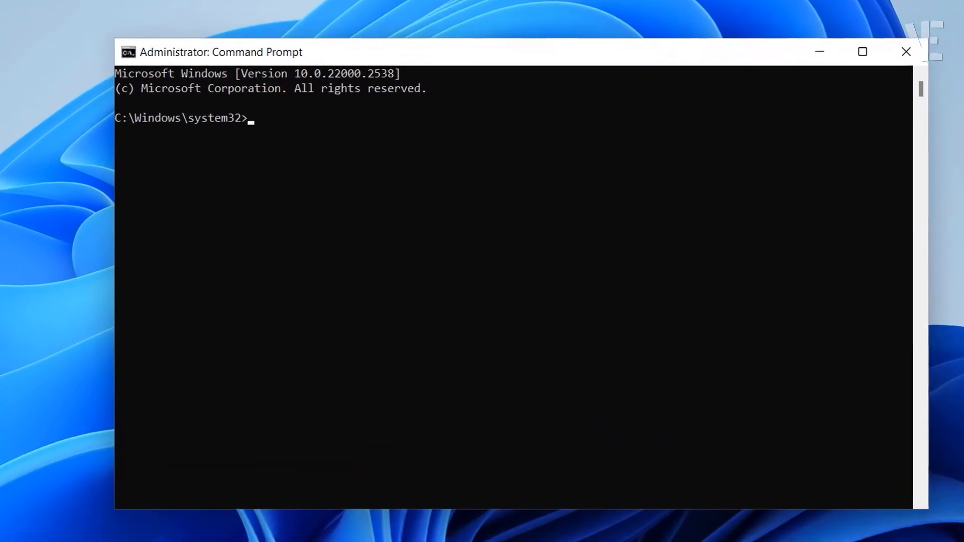
Start diskpart, run list disk showing Disk 0 (64 GB) and Disk 1 (29 GB).
{"action": "type", "text": "diskpart"}
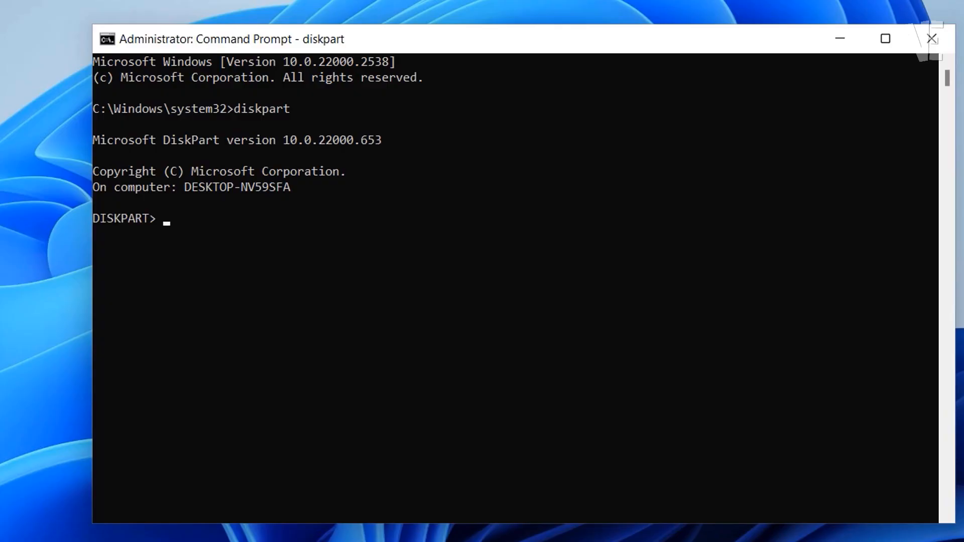
{"action": "type", "text": "list disk"}
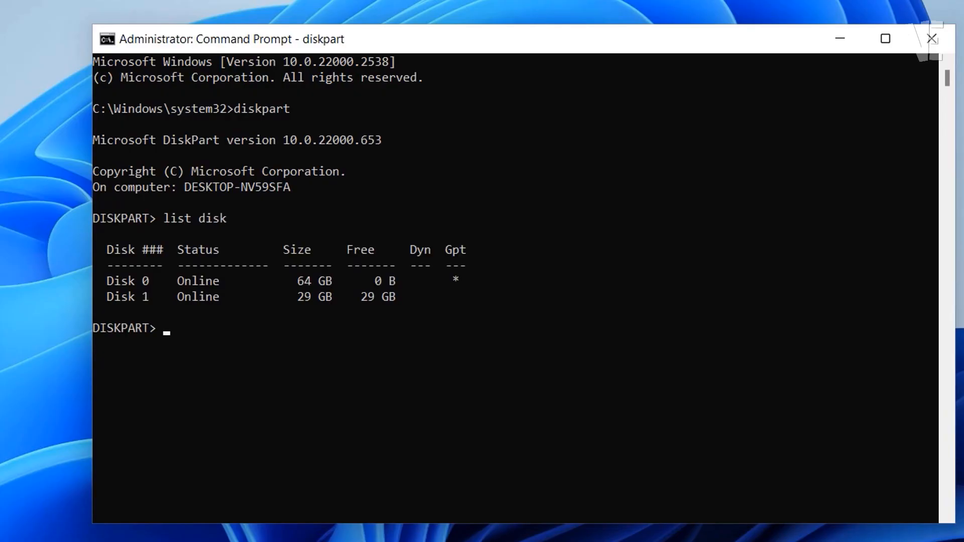
{"action": "type", "text": "select"}
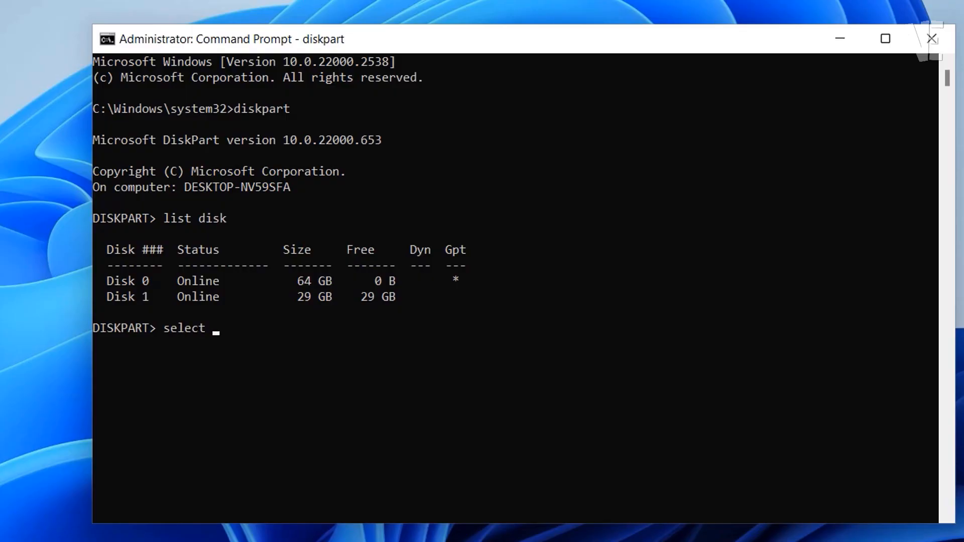
{"action": "type", "text": "disk"}
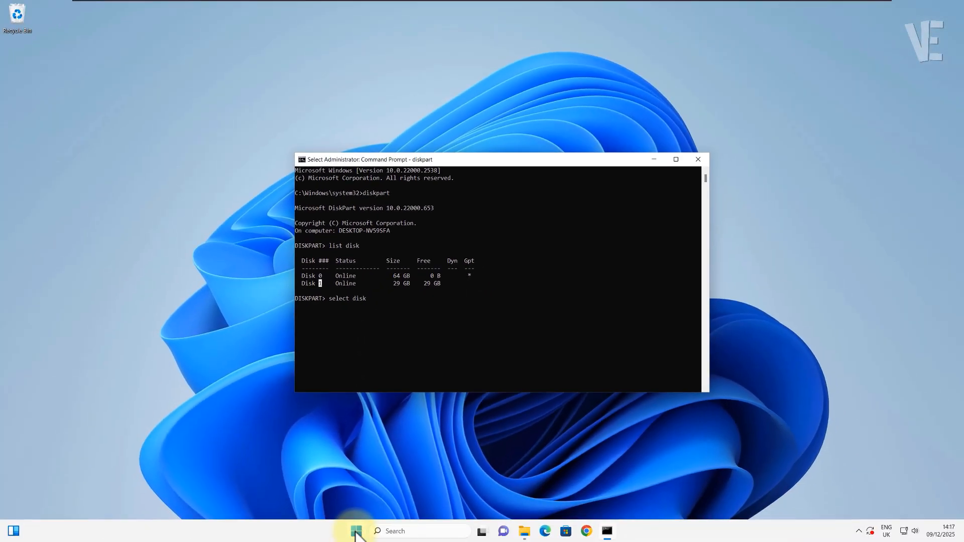
In Computer Management's Disk Management, confirm Disk 1 is the 29.30 GB unallocated removable E: drive.
{"action": "right_click", "coordinate": [355, 531]}
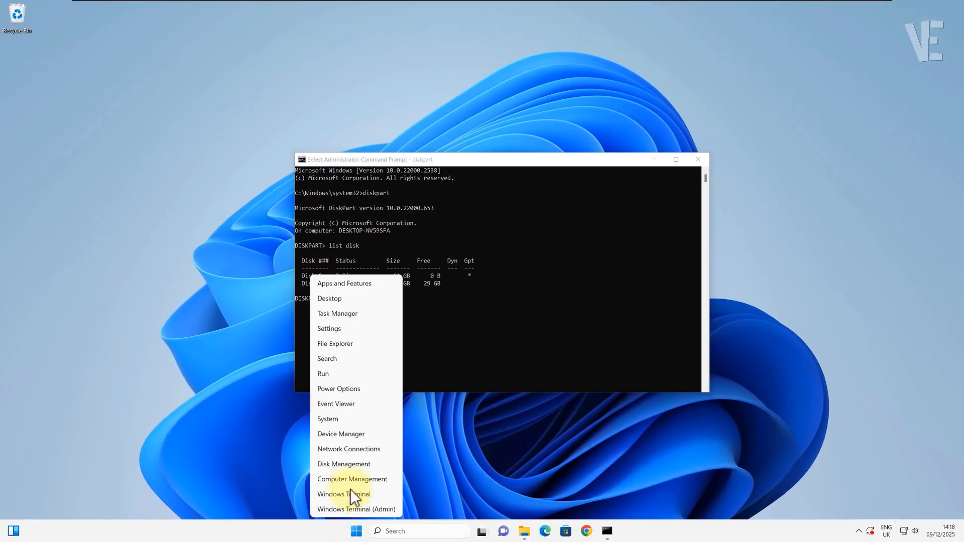
{"action": "left_click", "coordinate": [351, 479]}
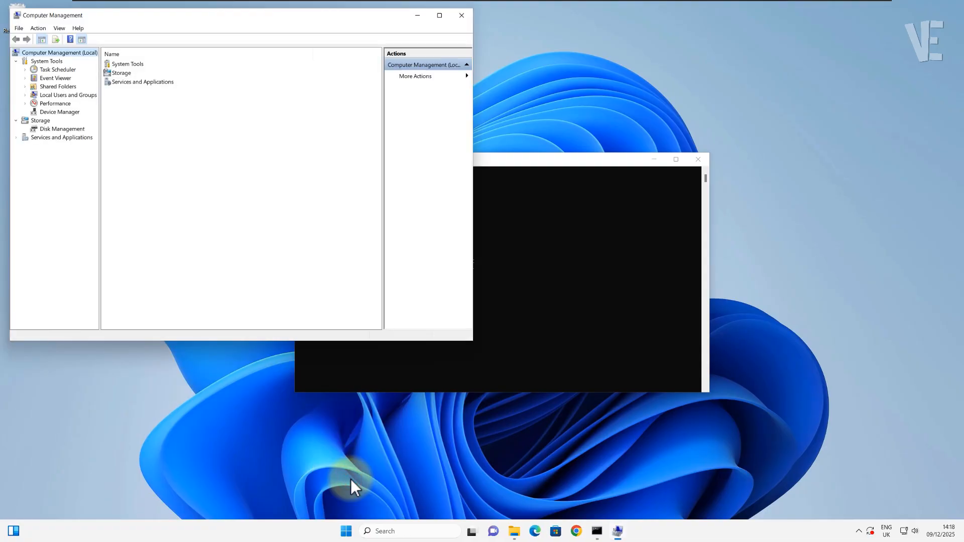
{"action": "left_click", "coordinate": [439, 15]}
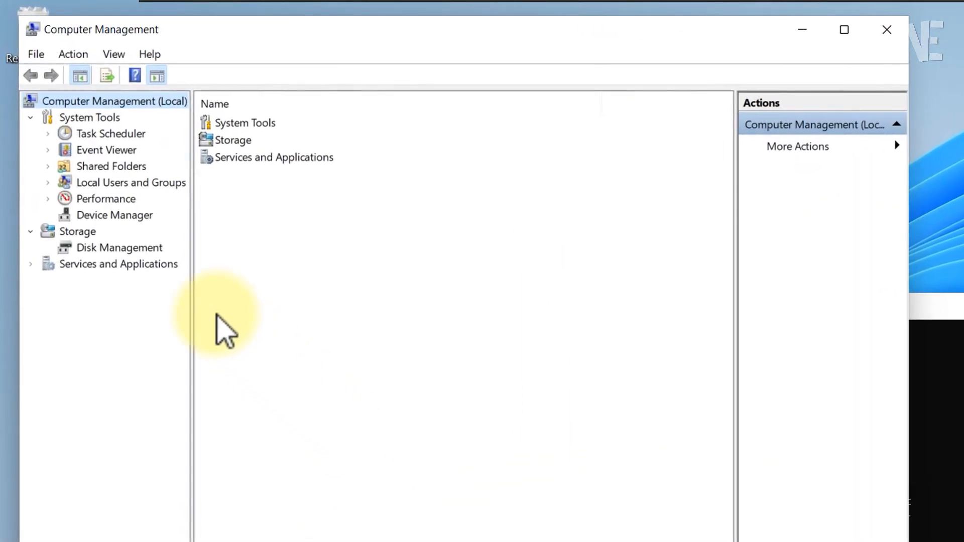
{"action": "left_click", "coordinate": [119, 247]}
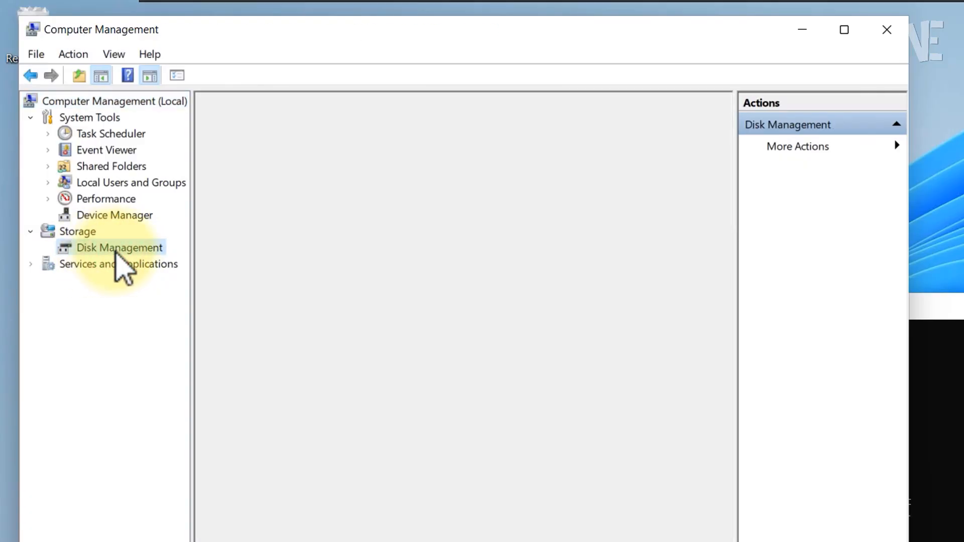
{"action": "left_click", "coordinate": [119, 247]}
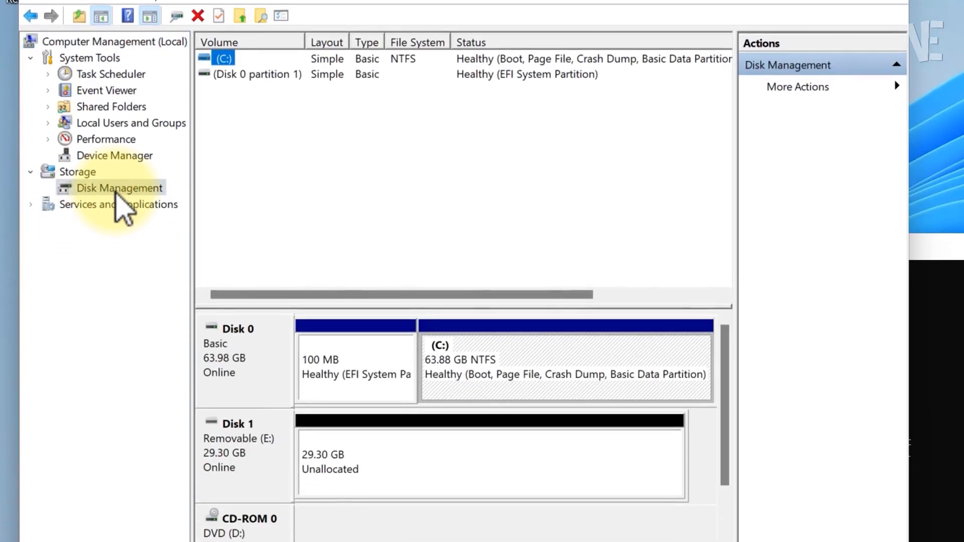
{"action": "scroll", "scroll_direction": "down", "scroll_amount": 3}
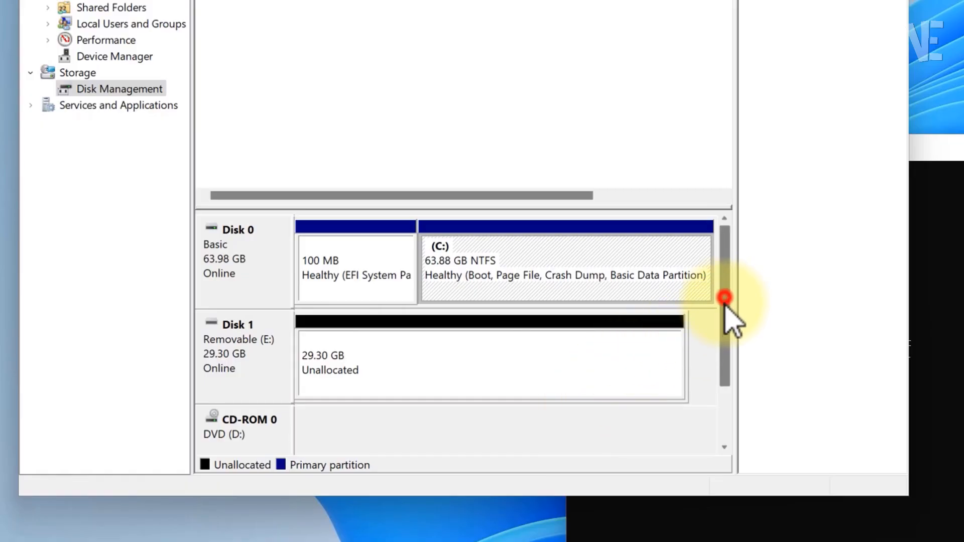
{"action": "mouse_move", "coordinate": [265, 332]}
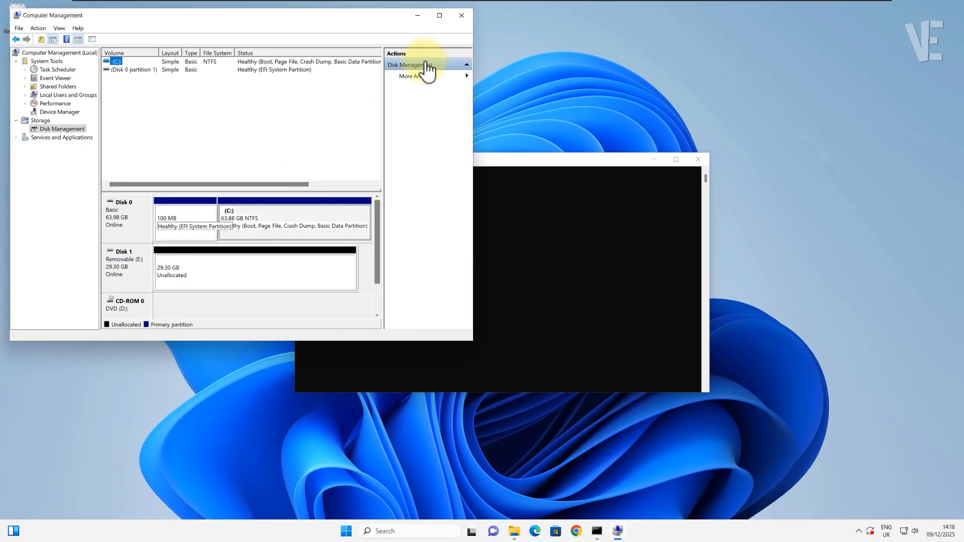
{"action": "mouse_move", "coordinate": [461, 16]}
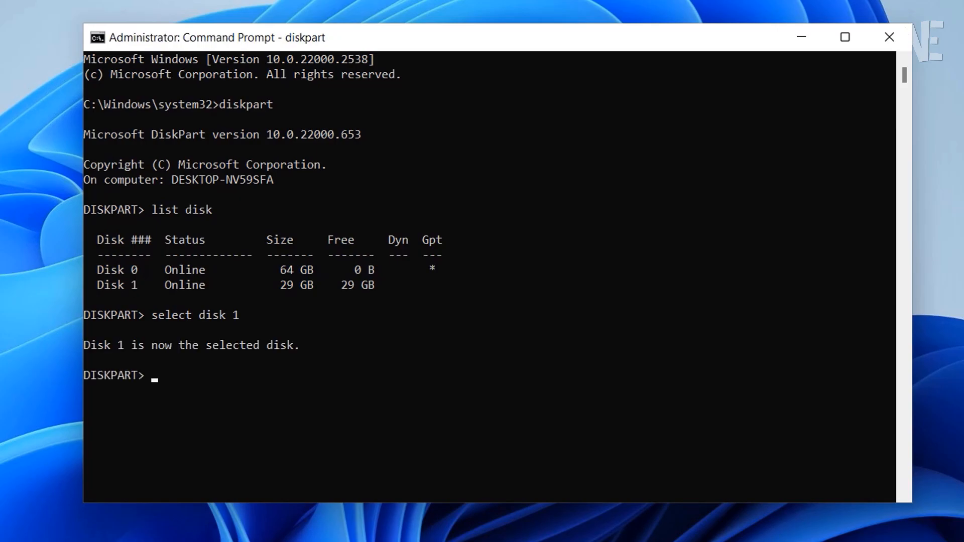
Run 'attributes disk clear readonly' and 'clean' on Disk 1.
{"action": "type", "text": "attr"}
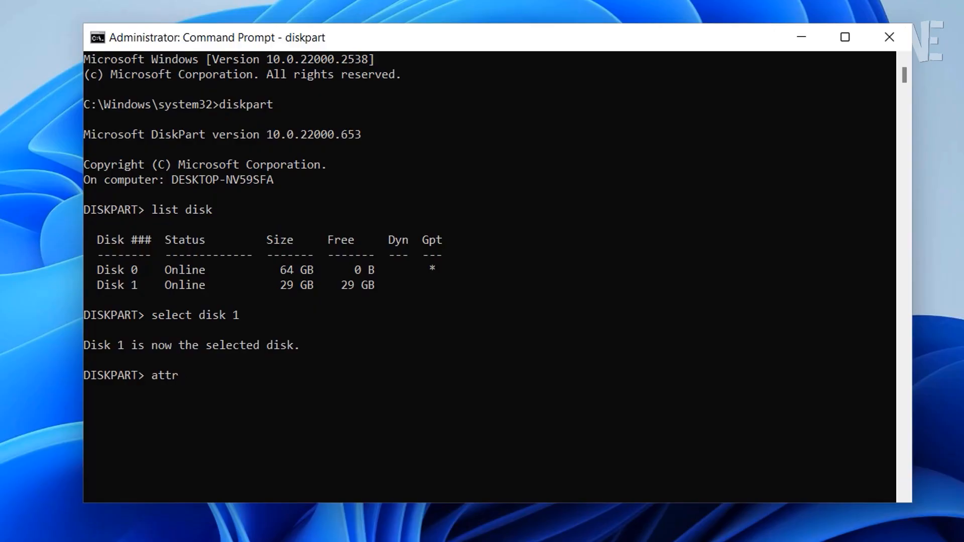
{"action": "type", "text": "ibutes"}
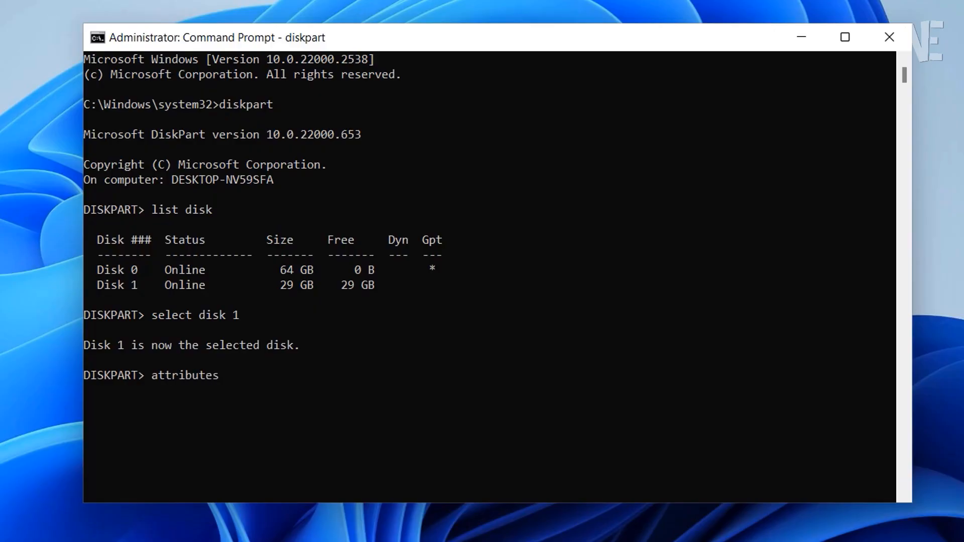
{"action": "type", "text": "disk cl"}
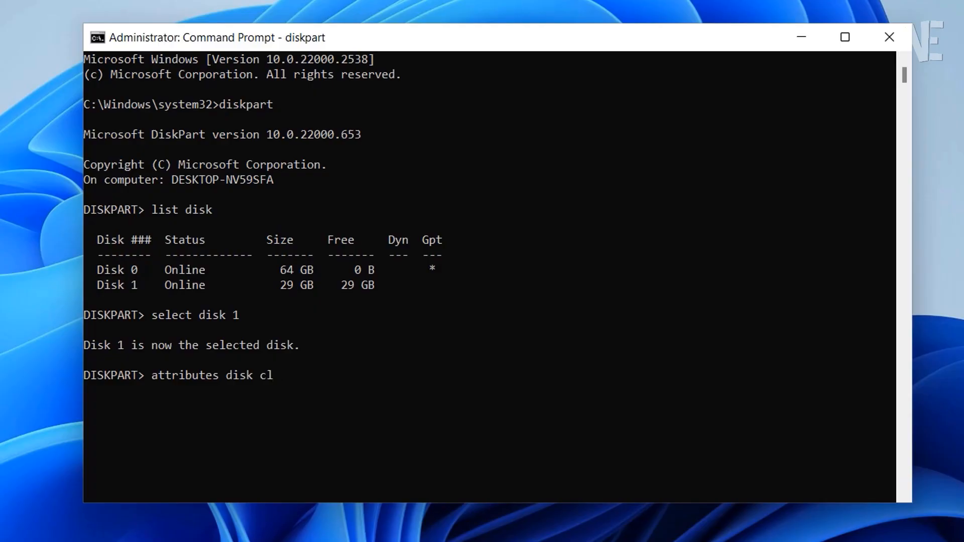
{"action": "type", "text": "ear read"}
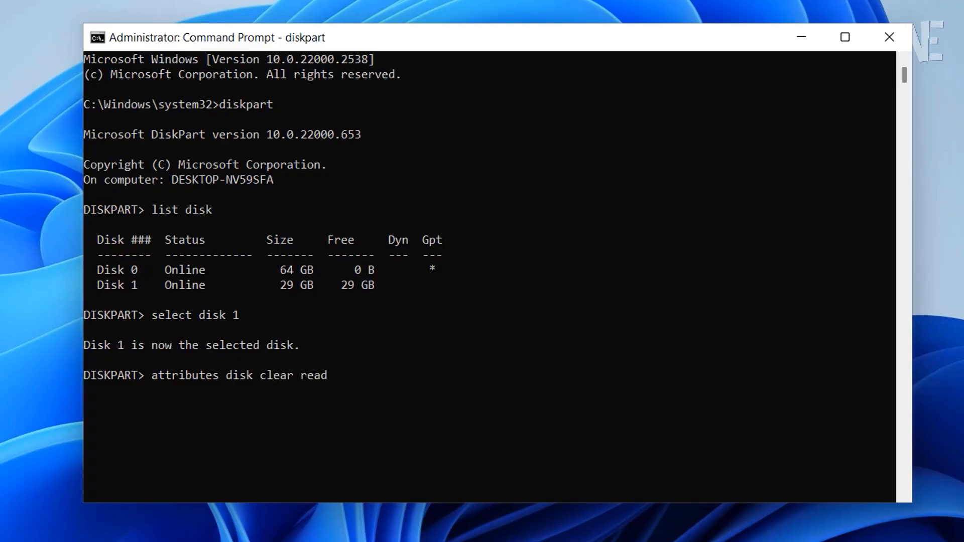
{"action": "type", "text": "only"}
{"action": "type", "text": "cl"}
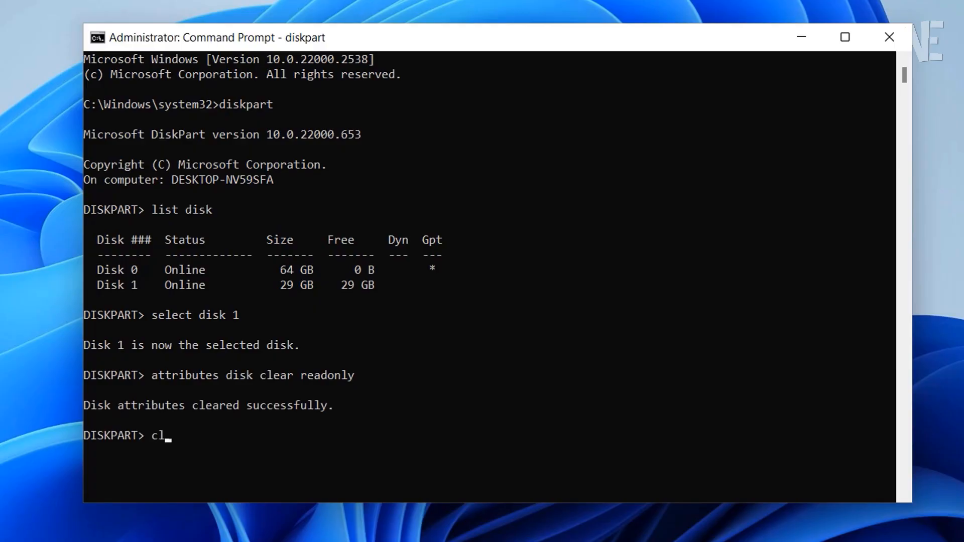
{"action": "type", "text": "ean"}
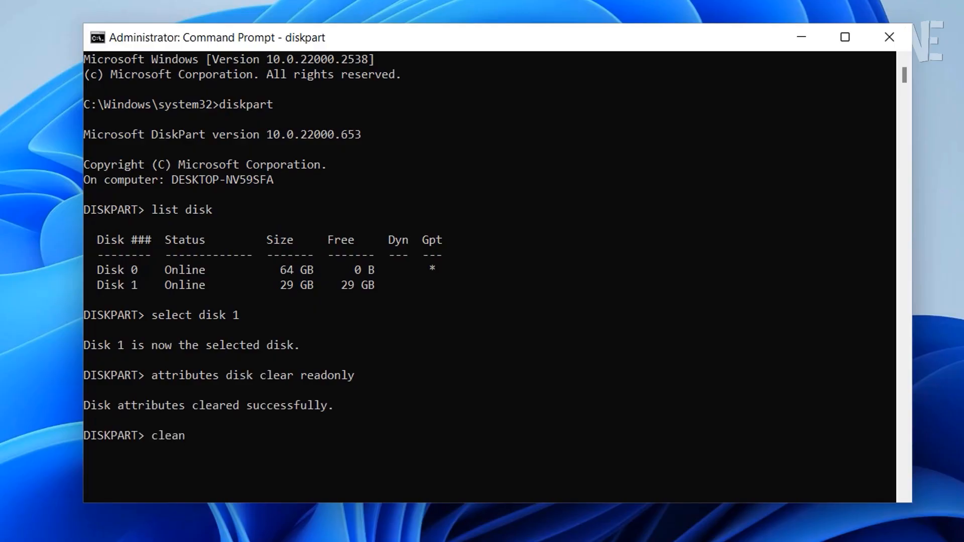
{"action": "key", "text": "Return"}
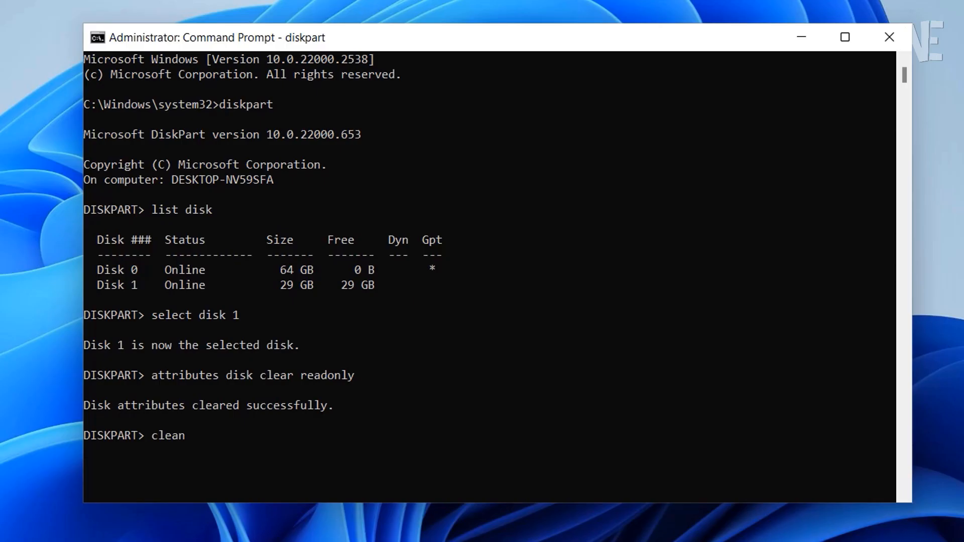
{"action": "key", "text": "Return"}
{"action": "type", "text": "create par"}
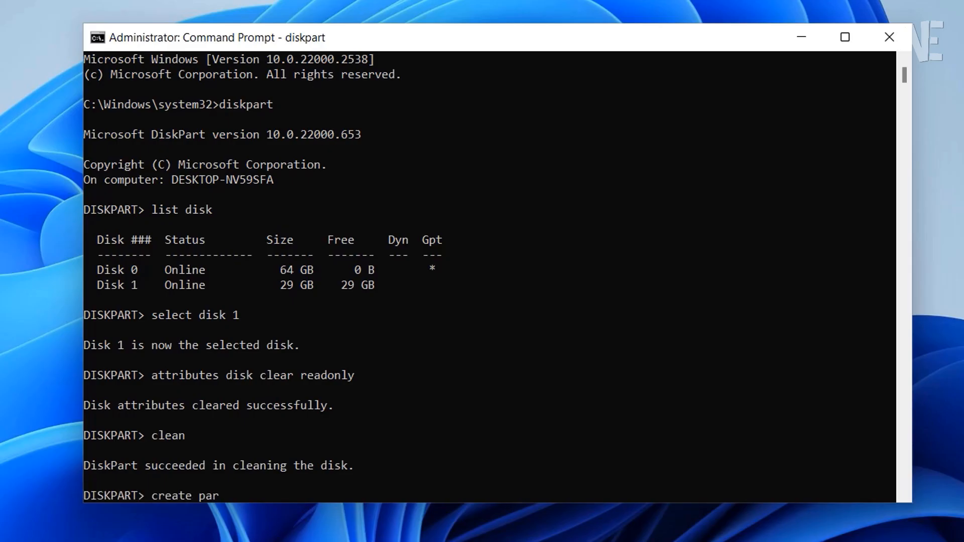
Run 'create partition primary' then 'format fs=ntfs quick' on Disk 1.
{"action": "type", "text": "tition primary"}
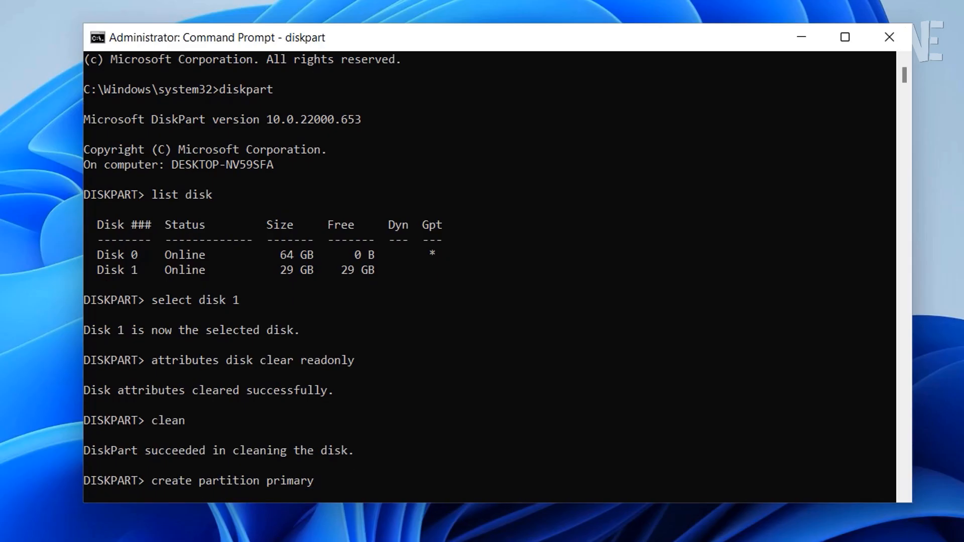
{"action": "key", "text": "Return"}
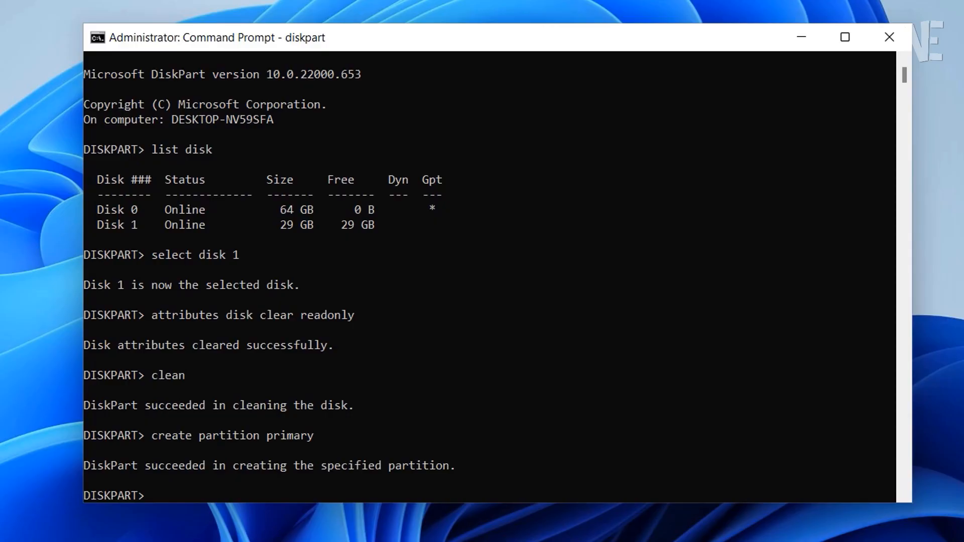
{"action": "type", "text": "format fs="}
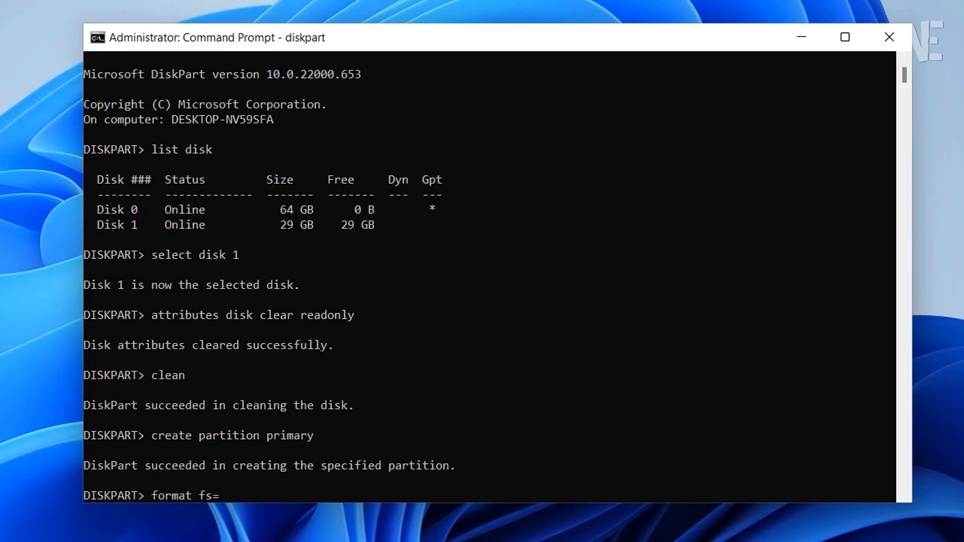
{"action": "type", "text": "ntfs qq"}
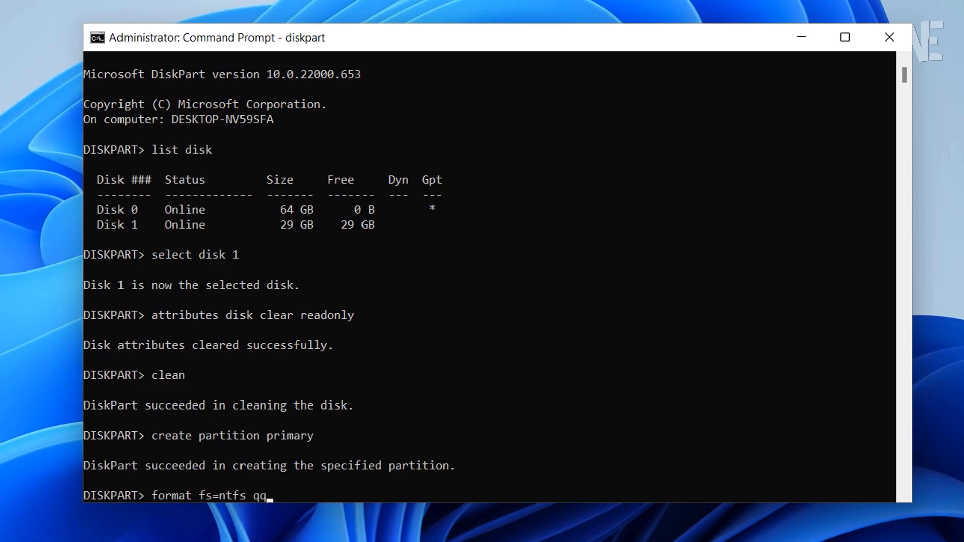
{"action": "key", "text": "backspace"}
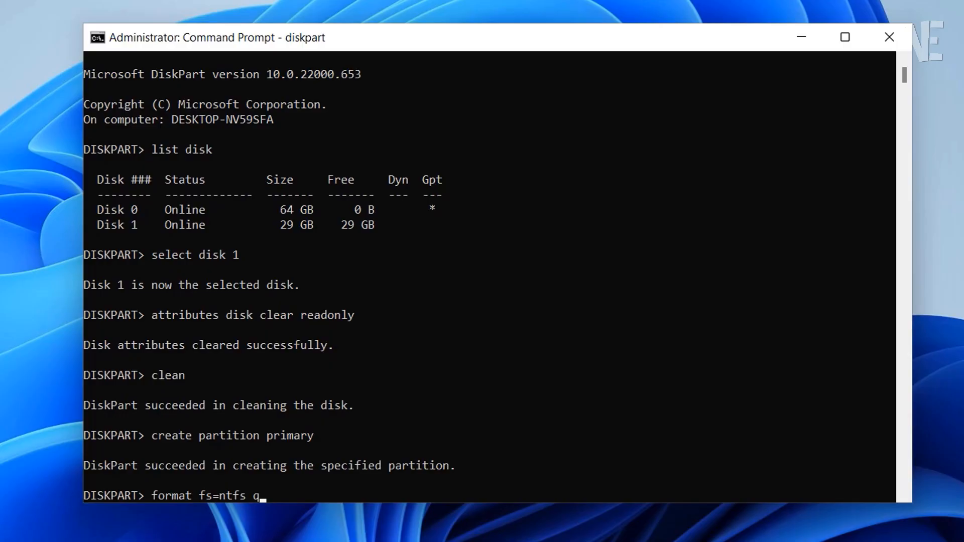
{"action": "type", "text": "uick"}
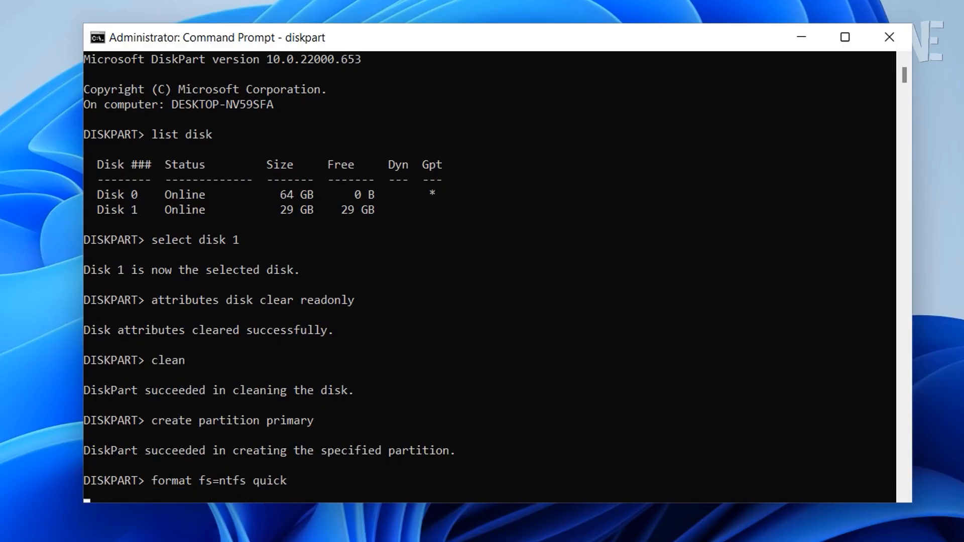
{"action": "key", "text": "Return"}
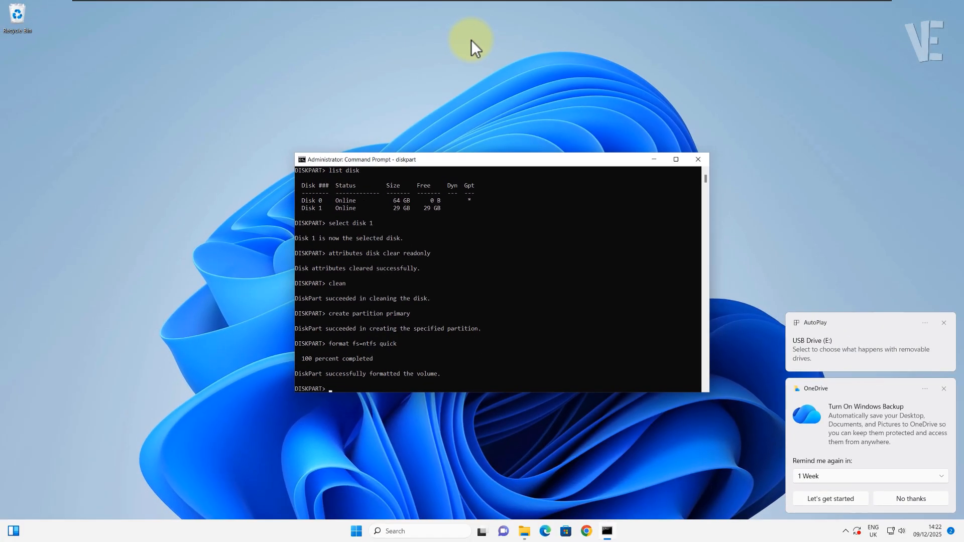
Open the empty USB Drive (E:) in File Explorer, close it, and dismiss the OneDrive notification.
{"action": "left_click", "coordinate": [697, 159]}
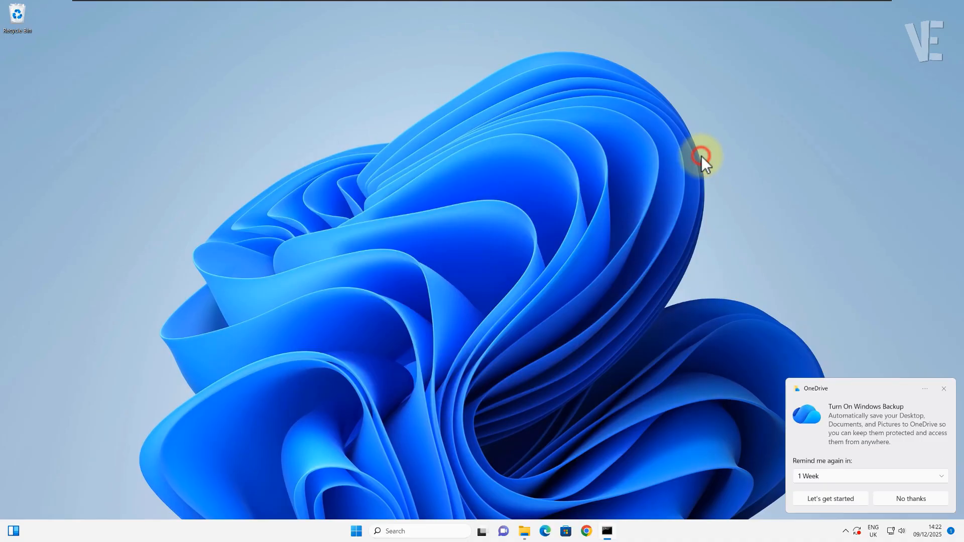
{"action": "mouse_move", "coordinate": [536, 530]}
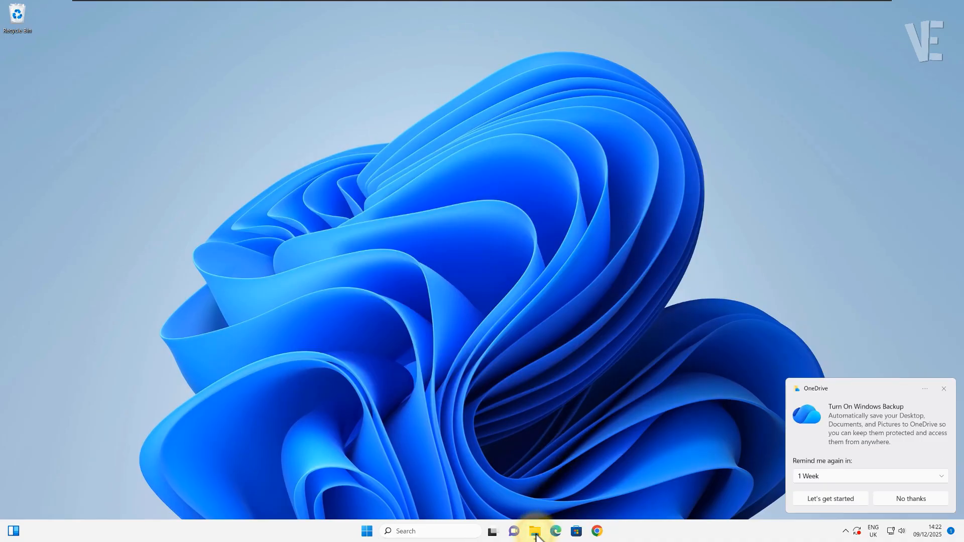
{"action": "left_click", "coordinate": [537, 530]}
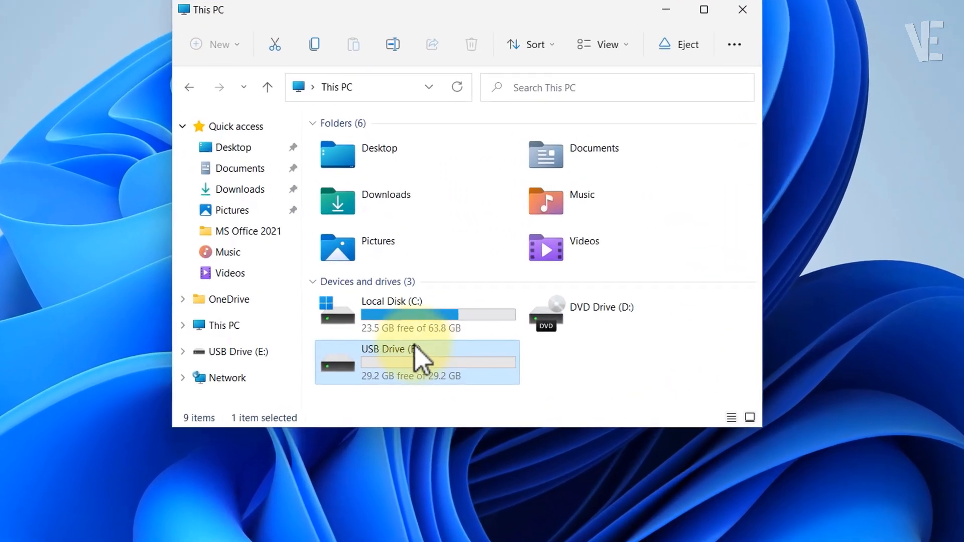
{"action": "double_click", "coordinate": [416, 362]}
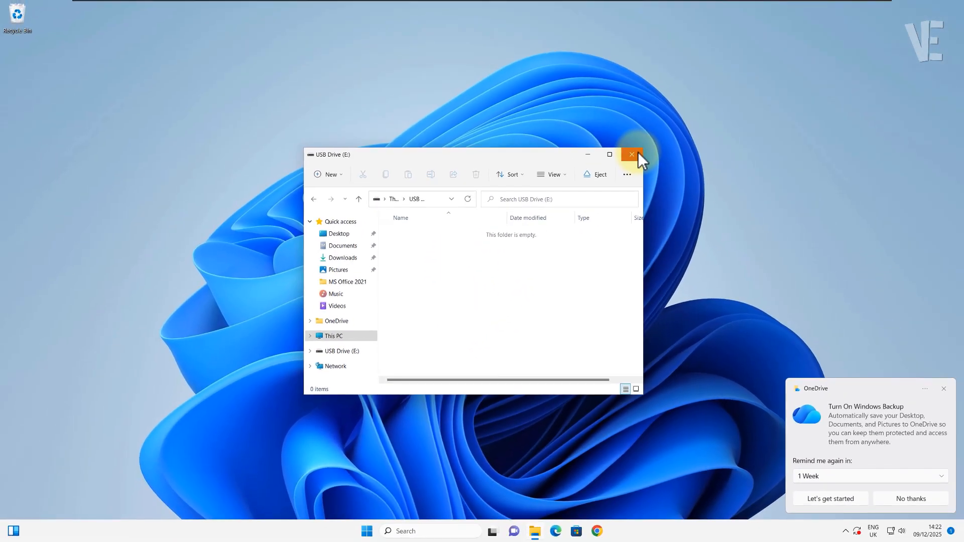
{"action": "left_click", "coordinate": [630, 154]}
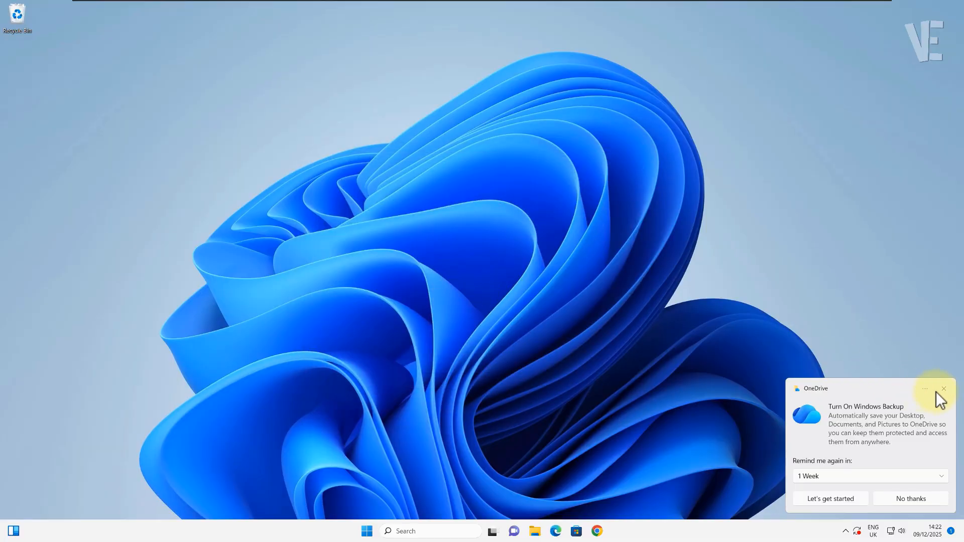
{"action": "left_click", "coordinate": [944, 389]}
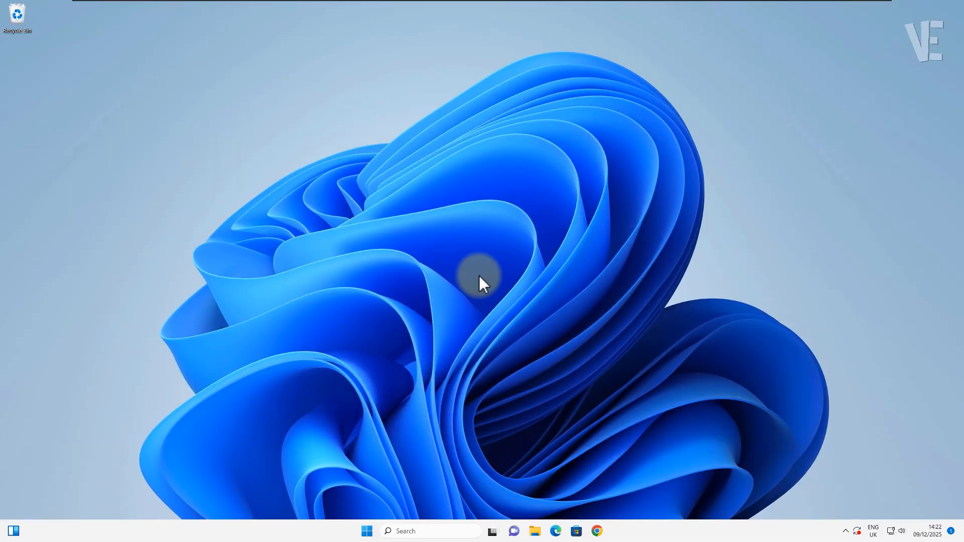